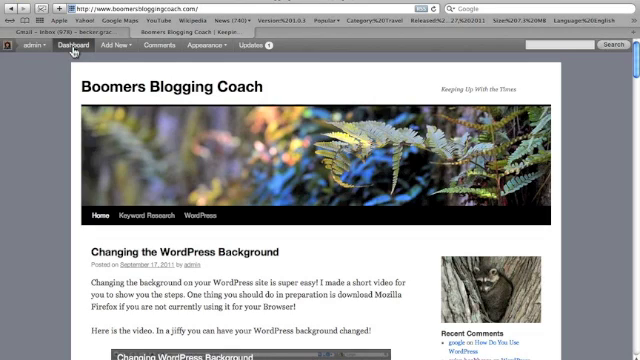
mouse_move(75, 48)
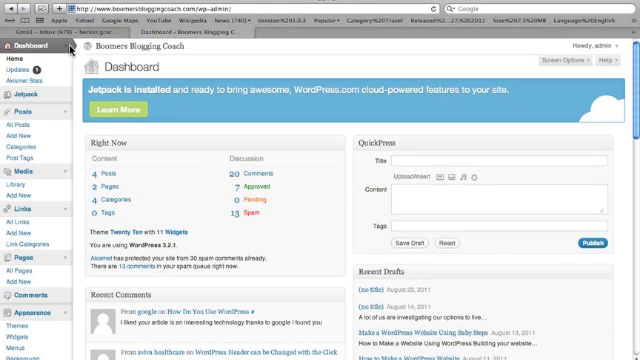
- From the blog's Dashboard, scroll the admin sidebar down to Plugins > Add New
scroll(down, 3)
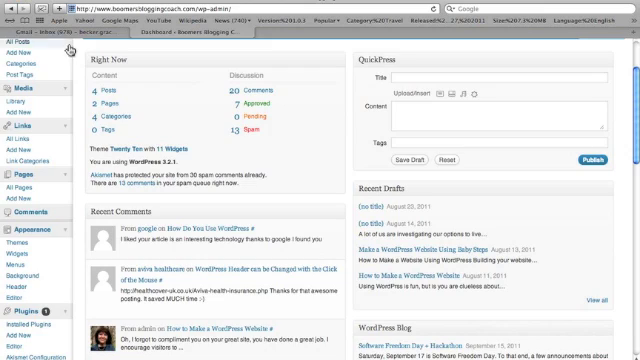
scroll(down, 3)
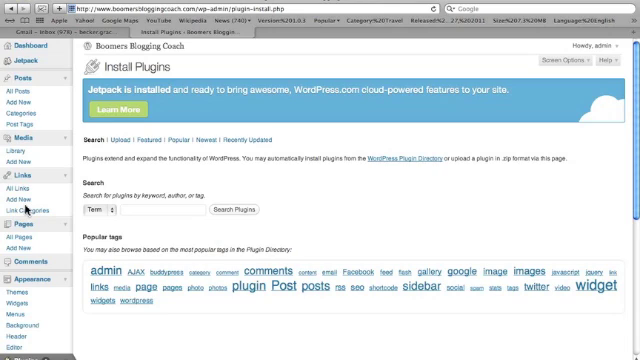
- Search the plugin directory for 'social media widget'
click(155, 210)
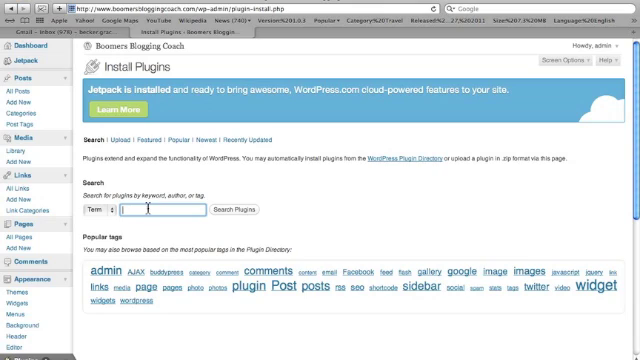
text(social media widget)
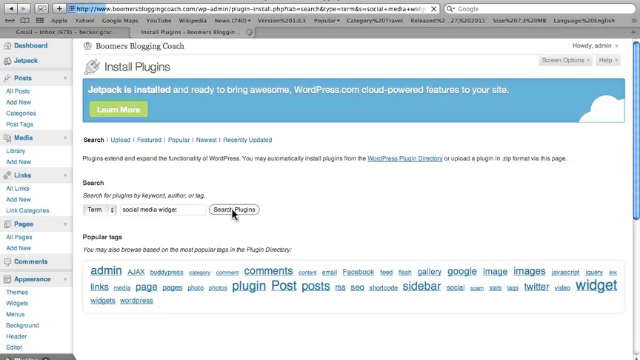
click(228, 210)
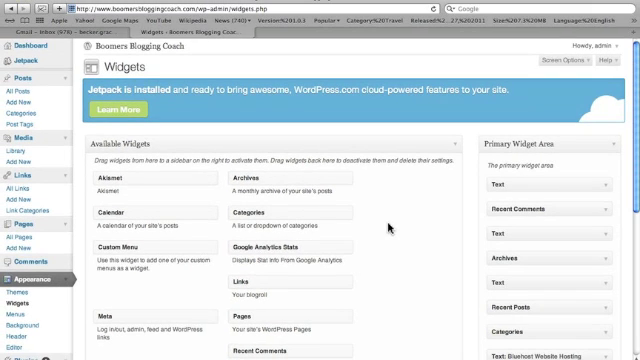
- Drag the Social Media Widget into the Primary Widget Area below the first Text widget
scroll(down, 3)
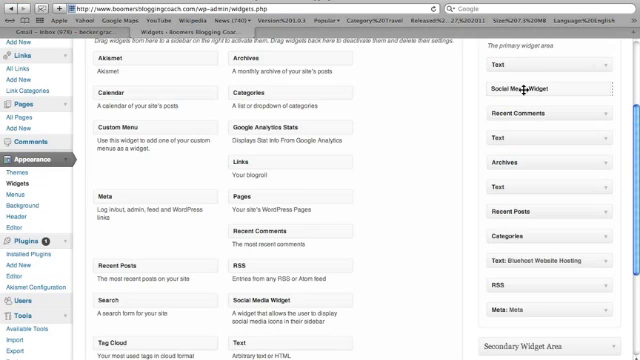
- Expand the Social Media Widget's settings and scroll to the Social Networking URL fields
click(545, 78)
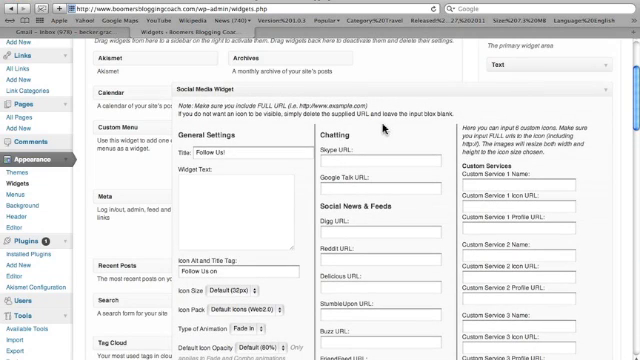
scroll(down, 3)
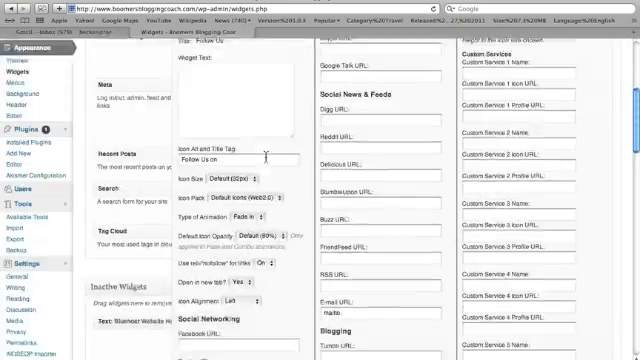
scroll(down, 3)
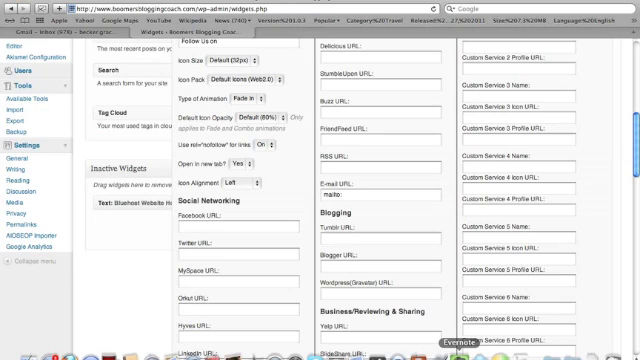
click(454, 340)
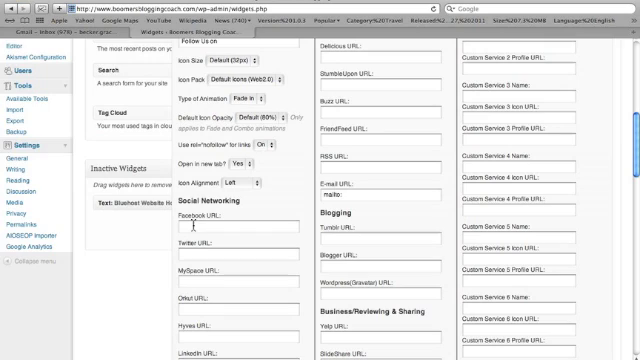
- Paste the Facebook page URL into the widget's Facebook field
click(235, 225)
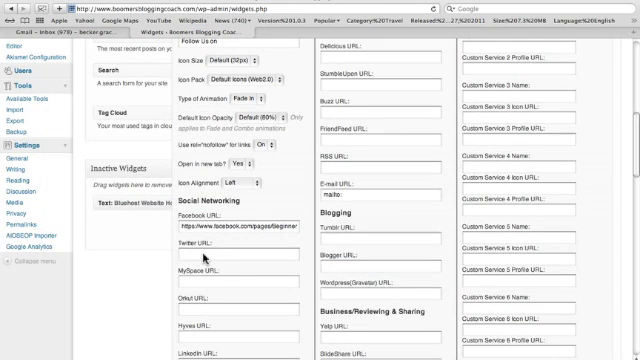
click(230, 252)
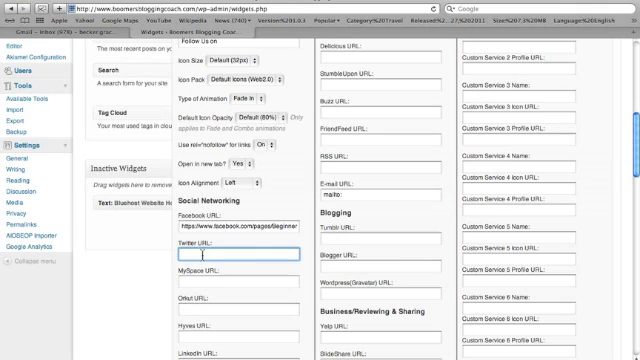
scroll(down, 3)
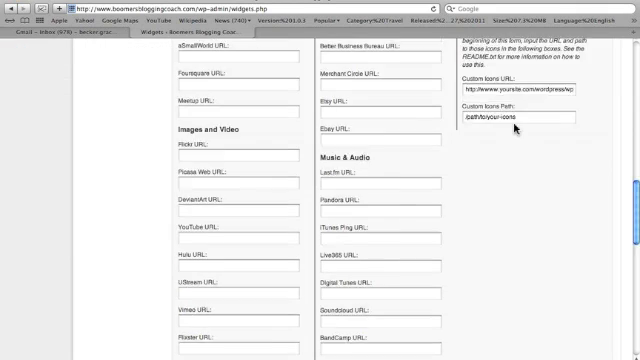
- Save the Follow Us! widget settings with the Facebook address
scroll(down, 3)
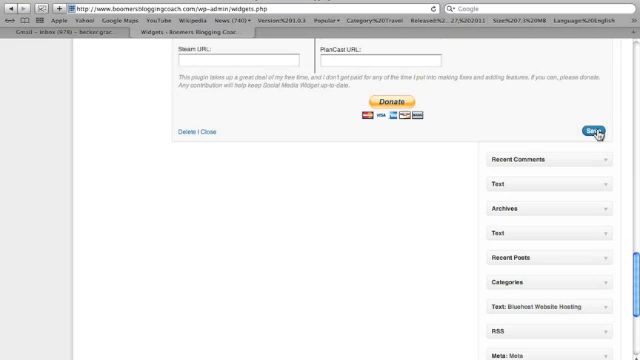
click(597, 128)
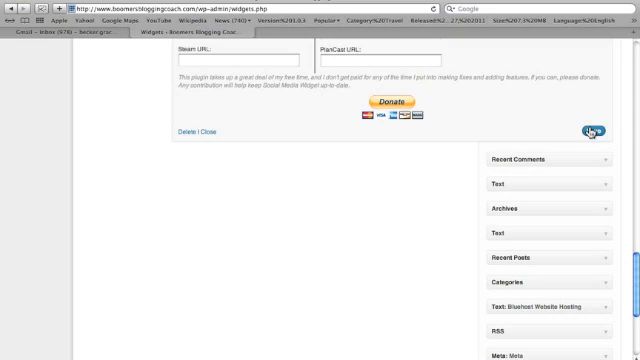
scroll(up, 3)
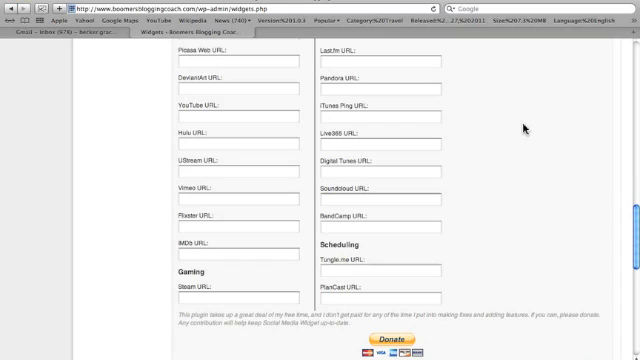
scroll(down, 3)
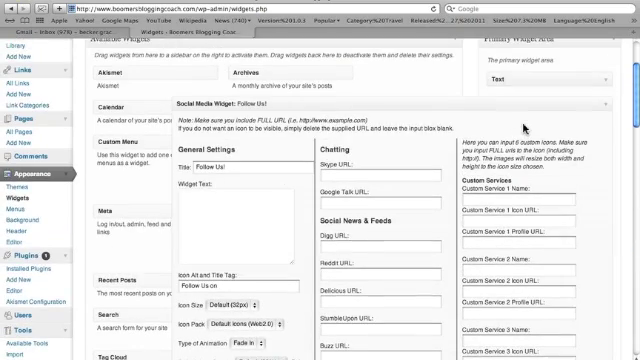
- Choose Heart Icons in the widget's General Settings Icon Pack dropdown
scroll(down, 3)
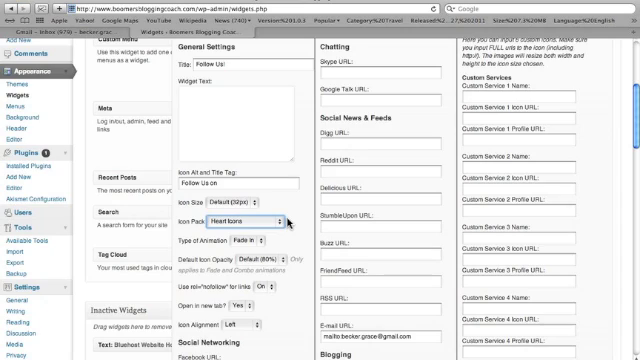
scroll(down, 3)
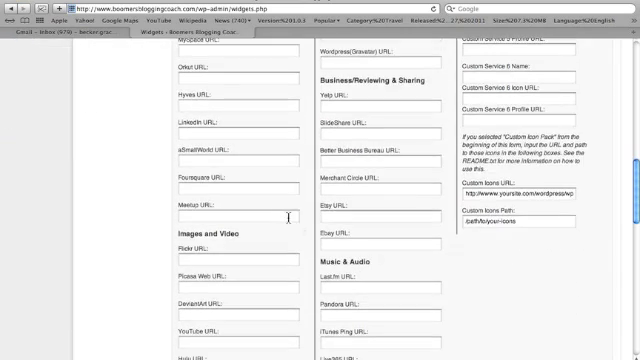
- Save the widget with Heart Icons and return to the top of the Widgets page
scroll(down, 3)
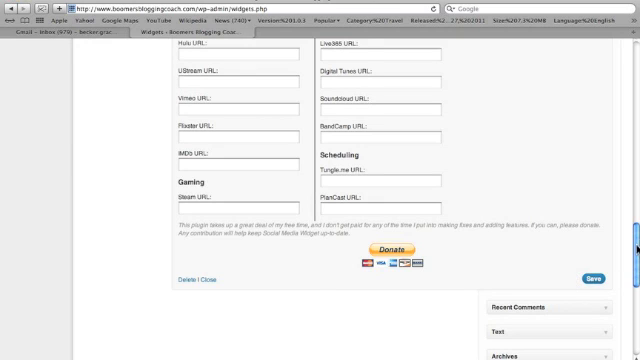
scroll(up, 3)
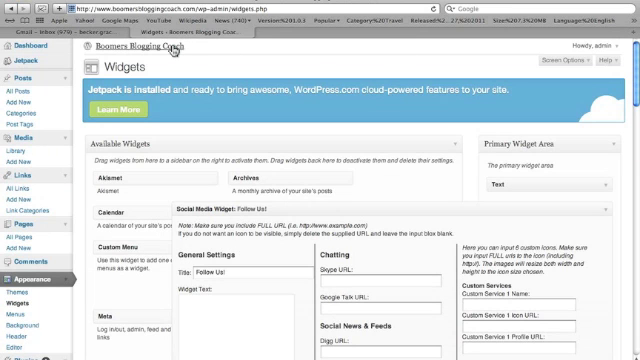